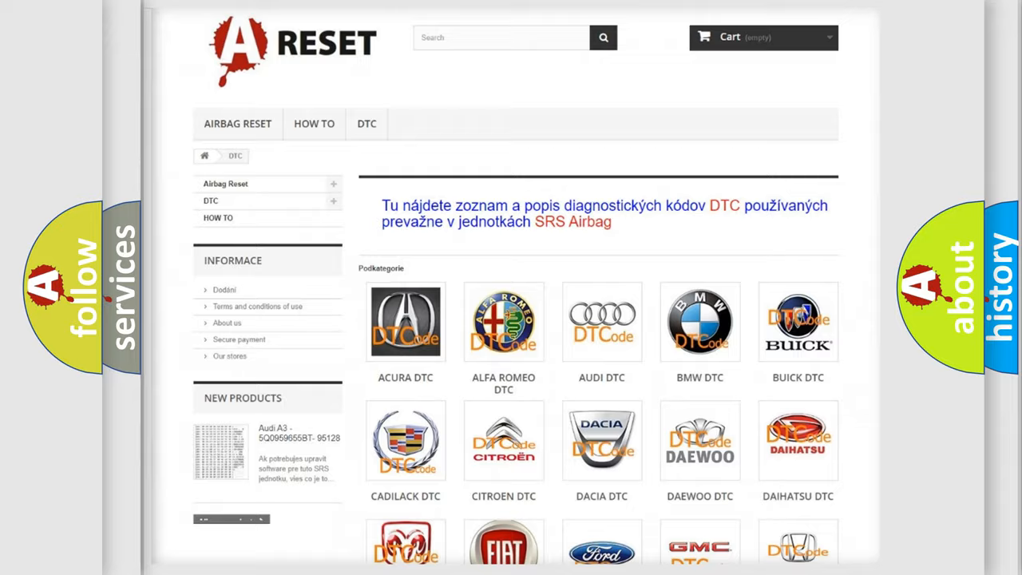
Scroll down the car-brand trouble code grid toward the Jeep DTC entry.
{"action": "scroll", "scroll_direction": "down", "scroll_amount": 3}
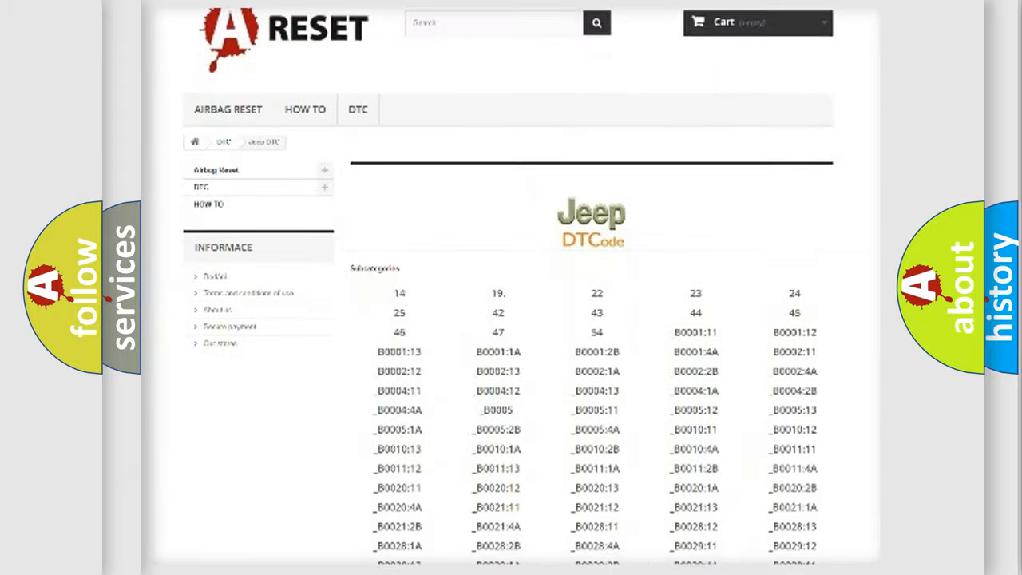
{"action": "scroll", "scroll_direction": "down", "scroll_amount": 3}
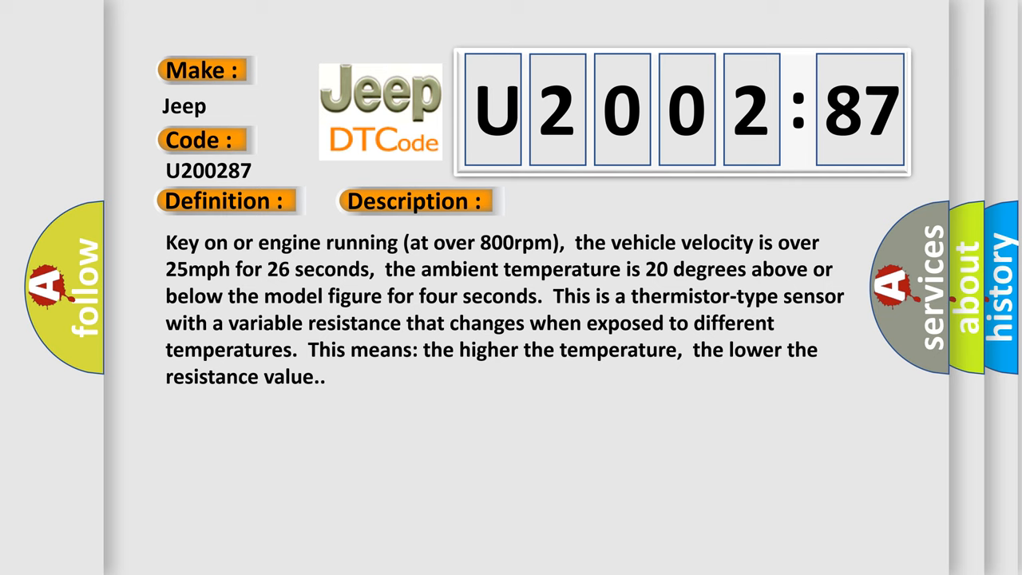
Advance to the Cause slide for Jeep code U200287.
{"action": "left_click", "coordinate": [586, 200]}
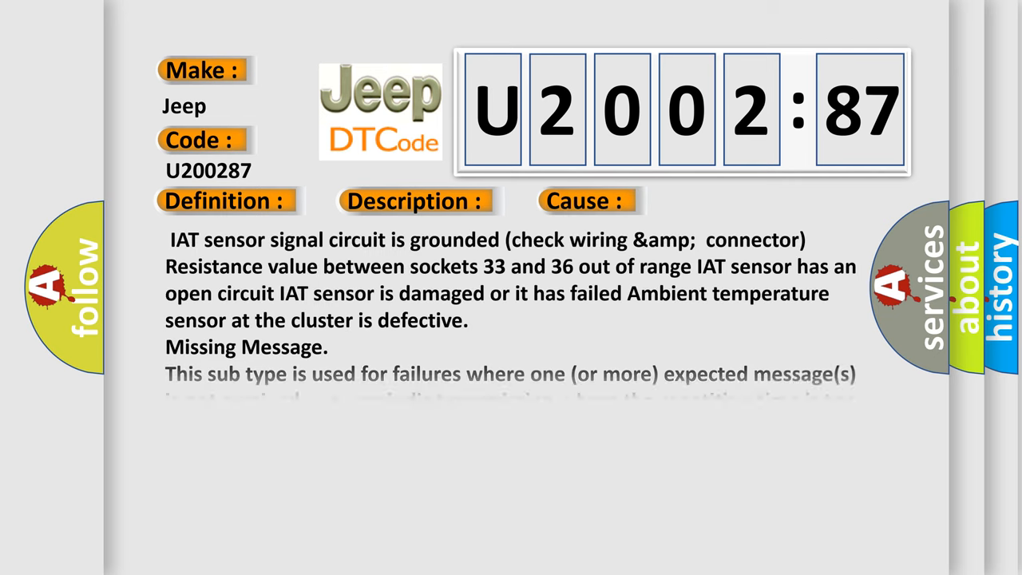